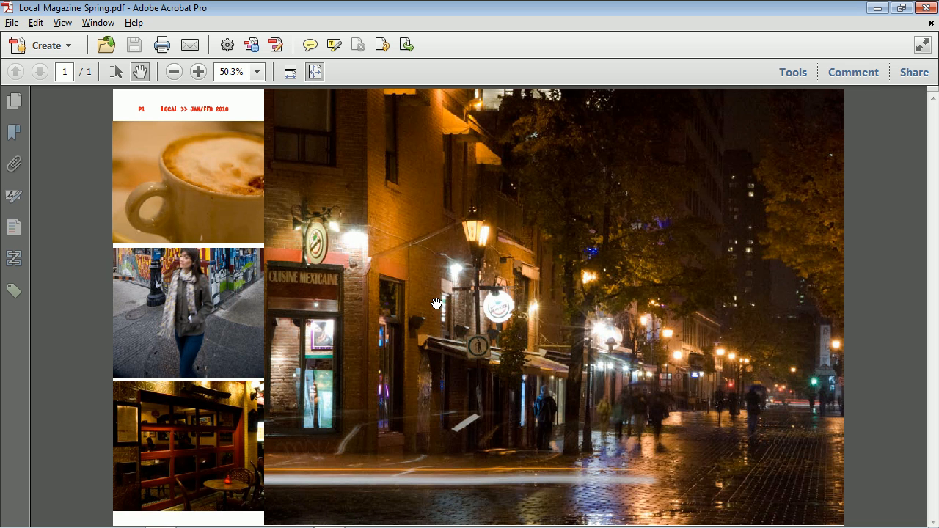
mouse_move(380, 288)
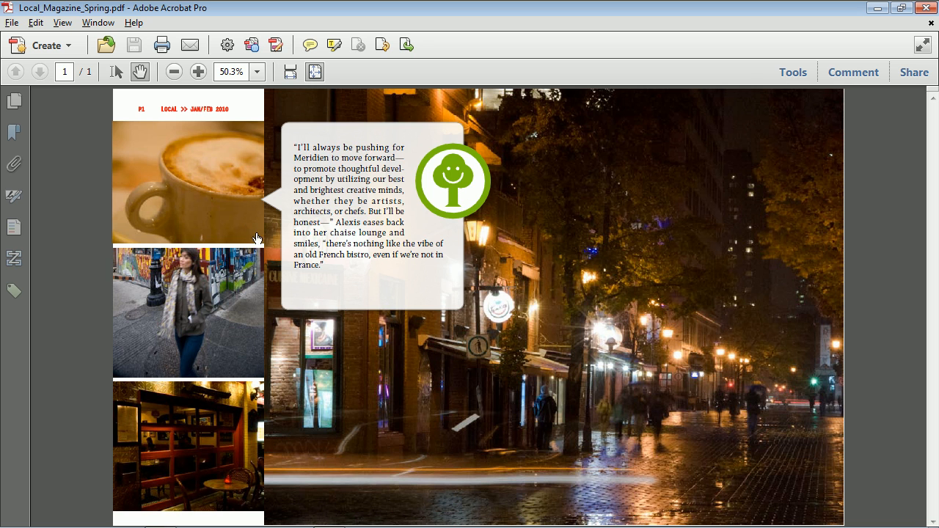
mouse_move(213, 242)
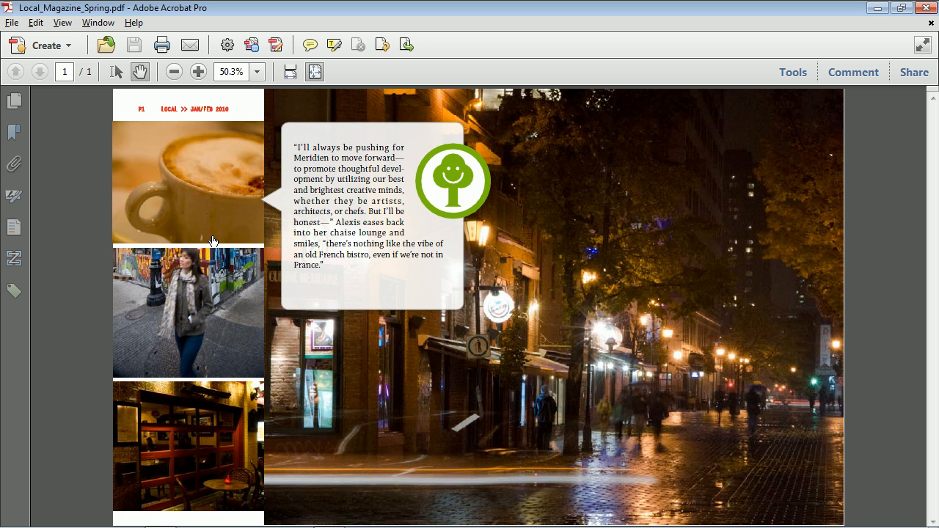
mouse_move(216, 239)
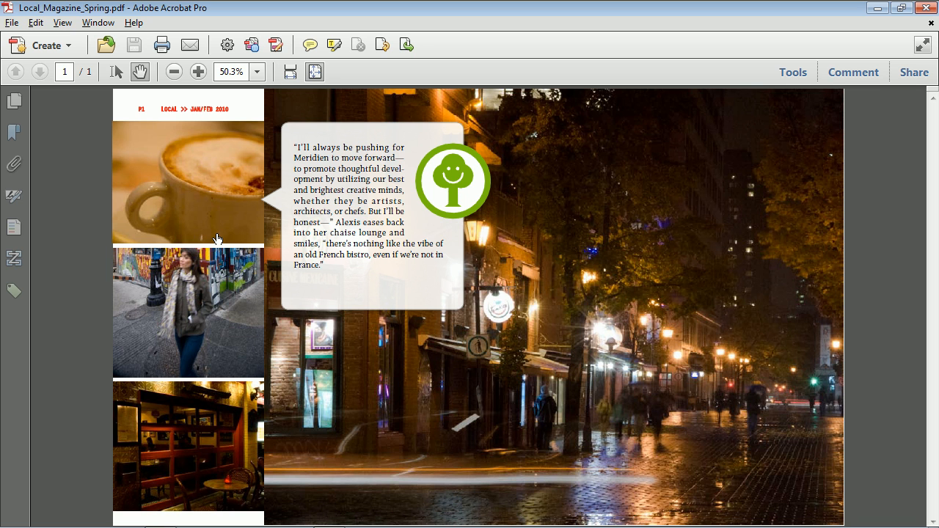
mouse_move(207, 228)
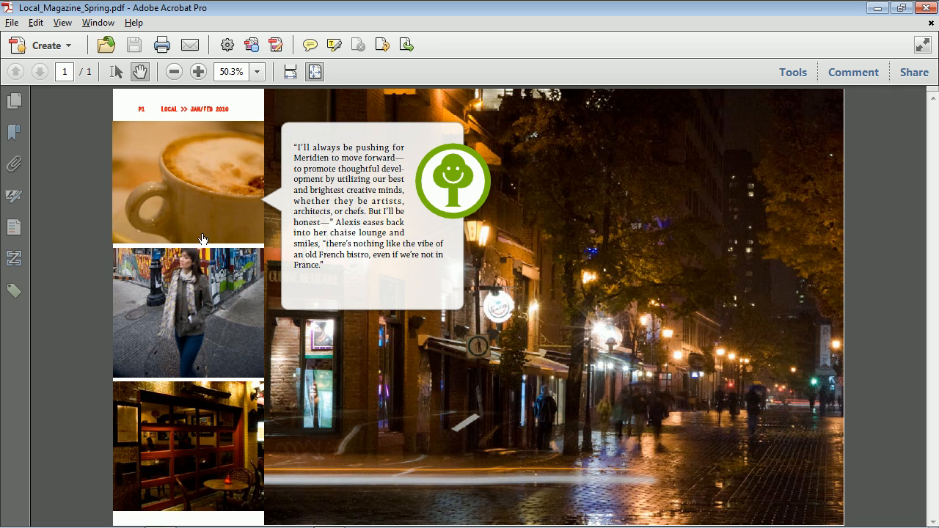
mouse_move(191, 227)
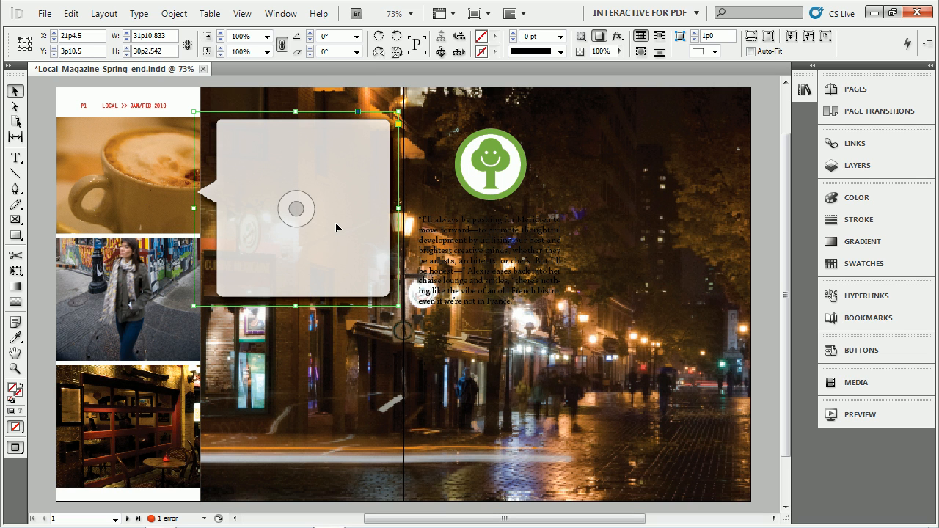
mouse_move(252, 83)
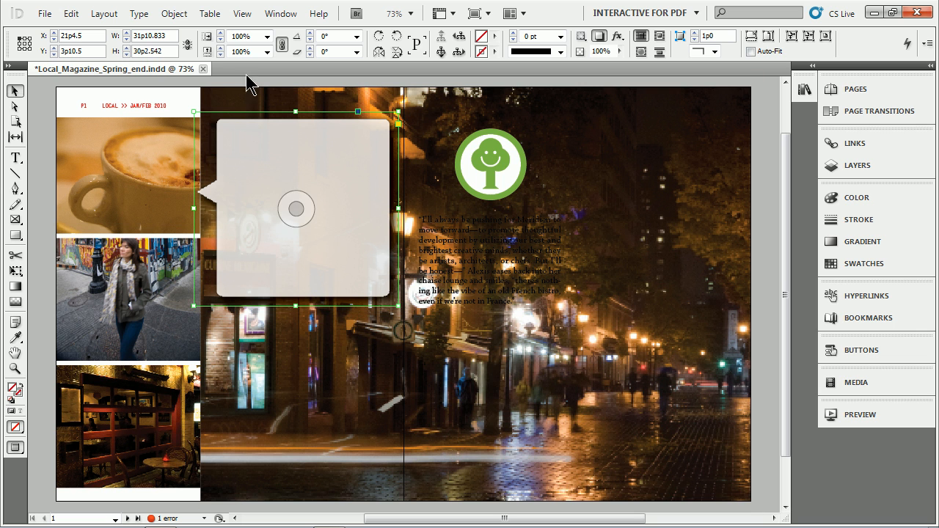
mouse_move(316, 256)
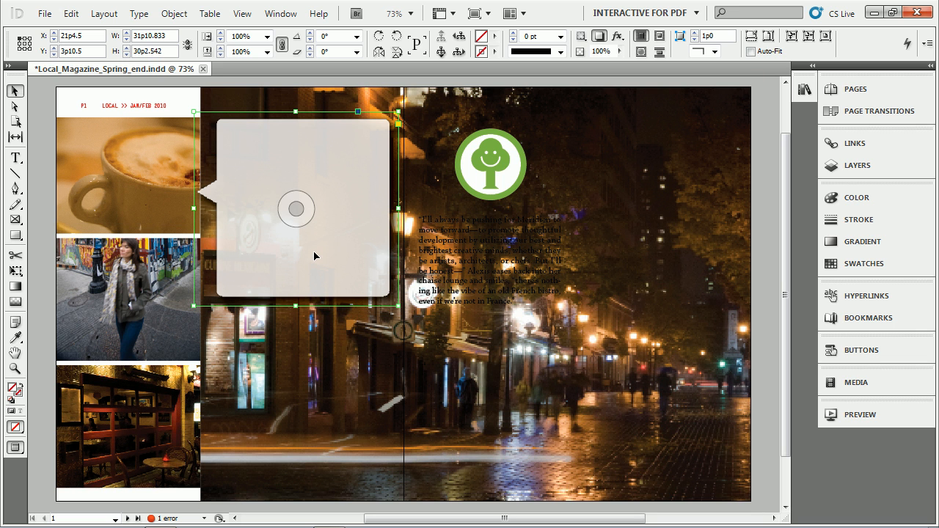
mouse_move(266, 169)
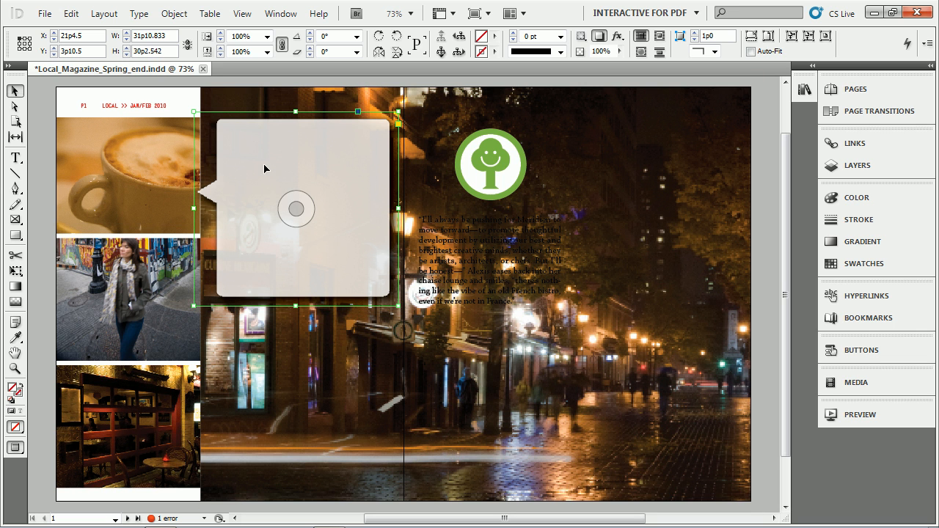
mouse_move(234, 190)
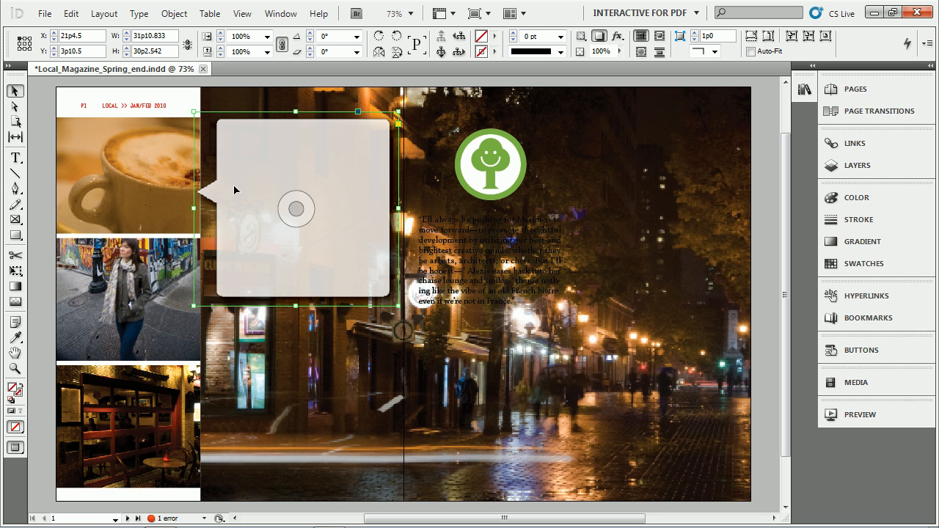
mouse_move(388, 312)
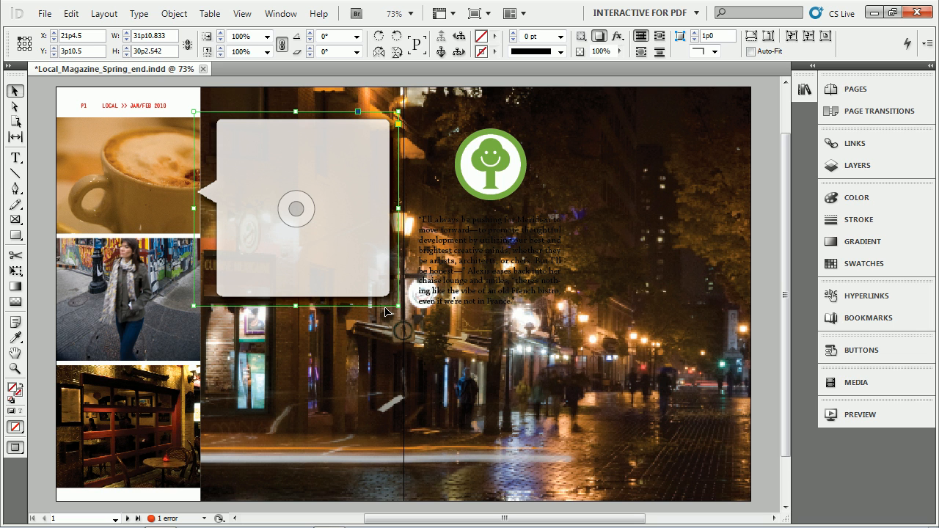
mouse_move(229, 127)
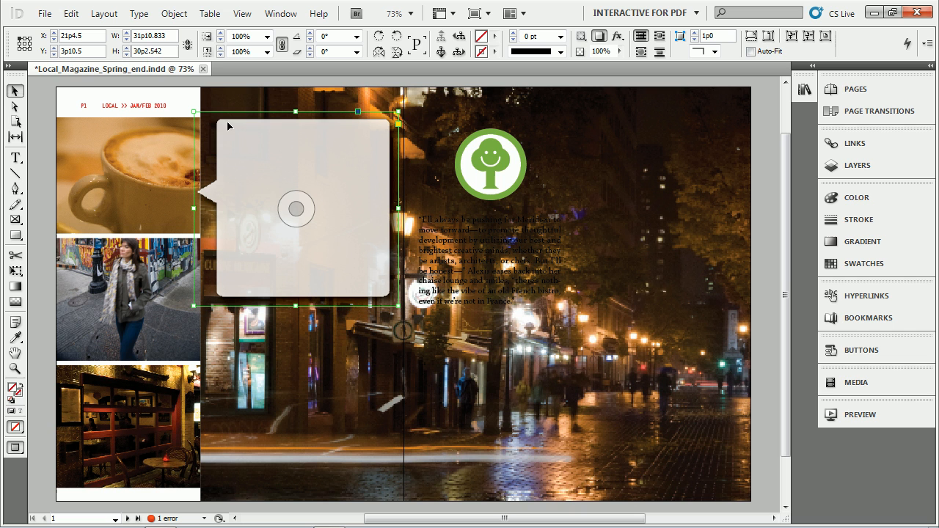
mouse_move(395, 299)
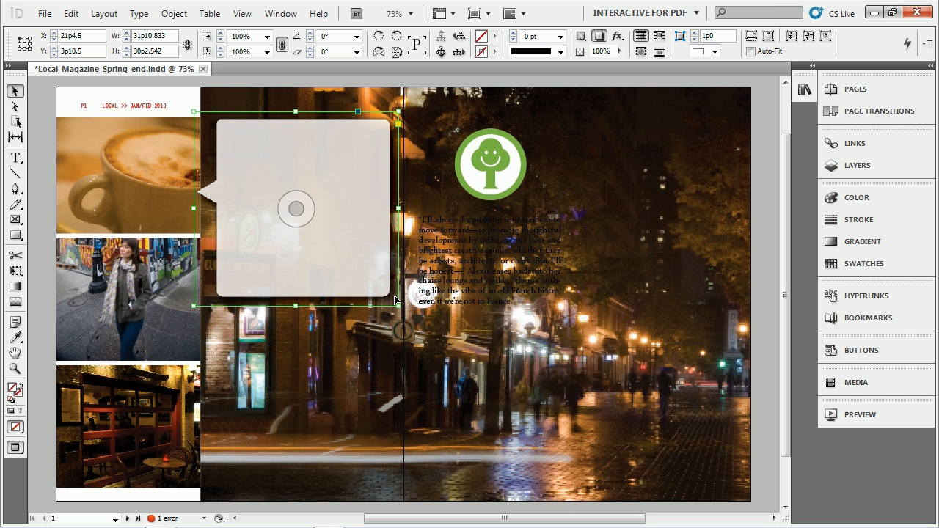
mouse_move(263, 302)
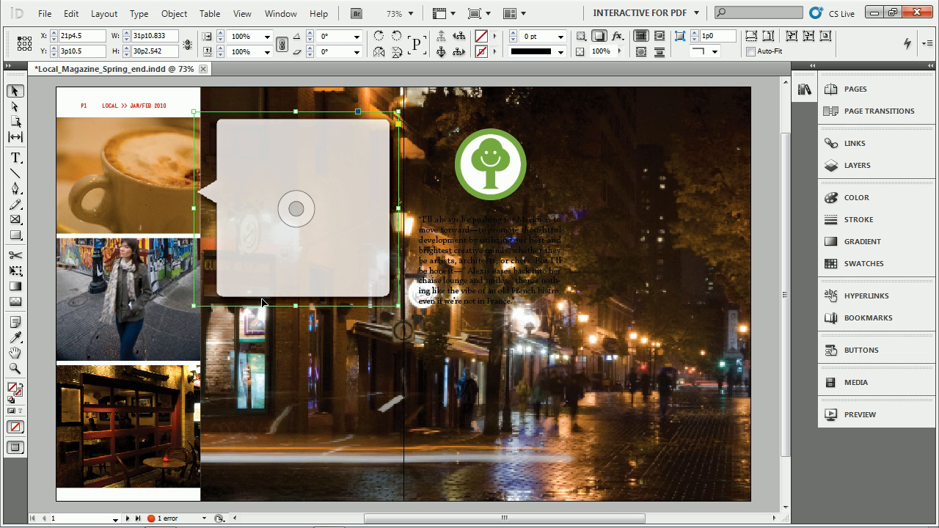
- Move the quote text and tree logo into the speech bubble, then test-move the group and return it
click(455, 229)
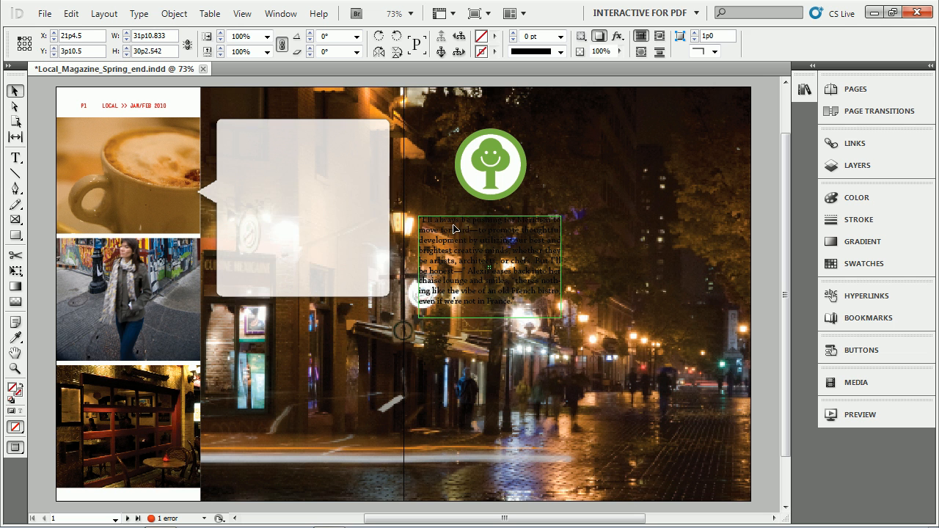
drag(490, 264, 301, 187)
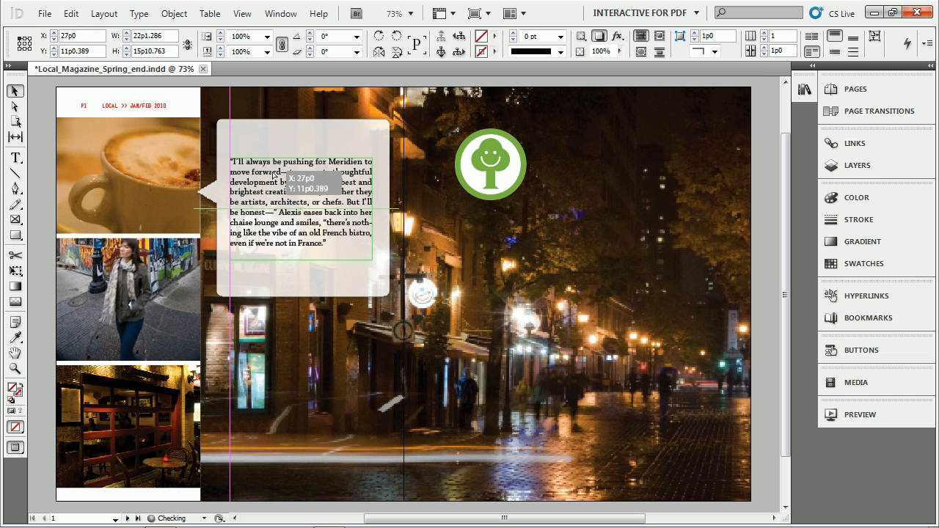
drag(301, 205, 300, 184)
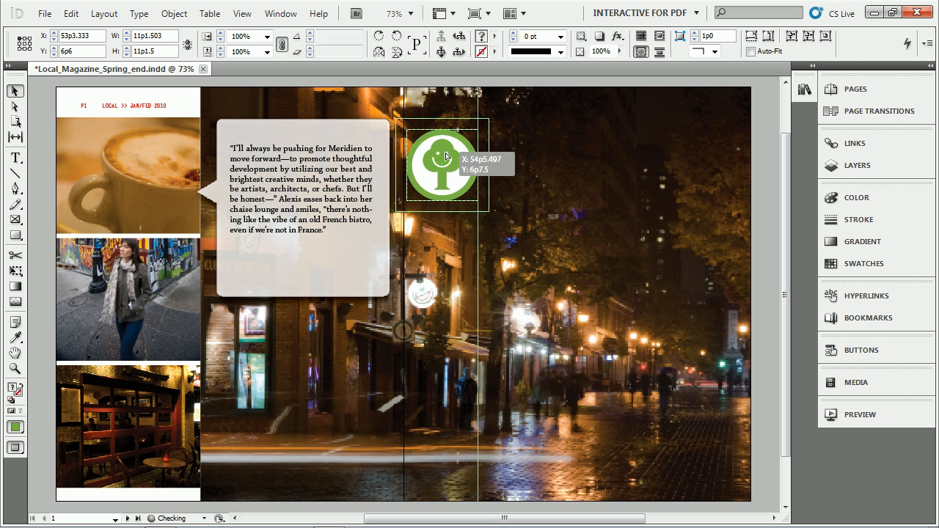
drag(440, 165, 376, 176)
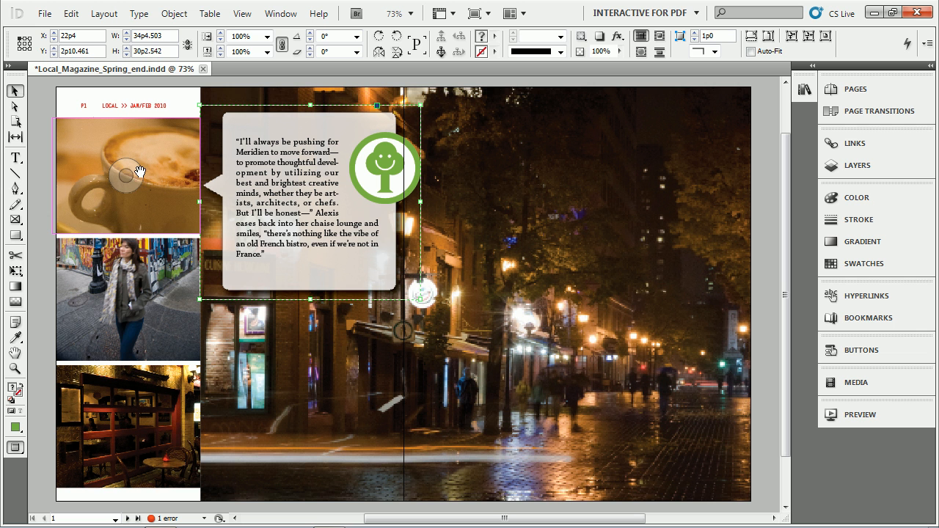
mouse_move(154, 182)
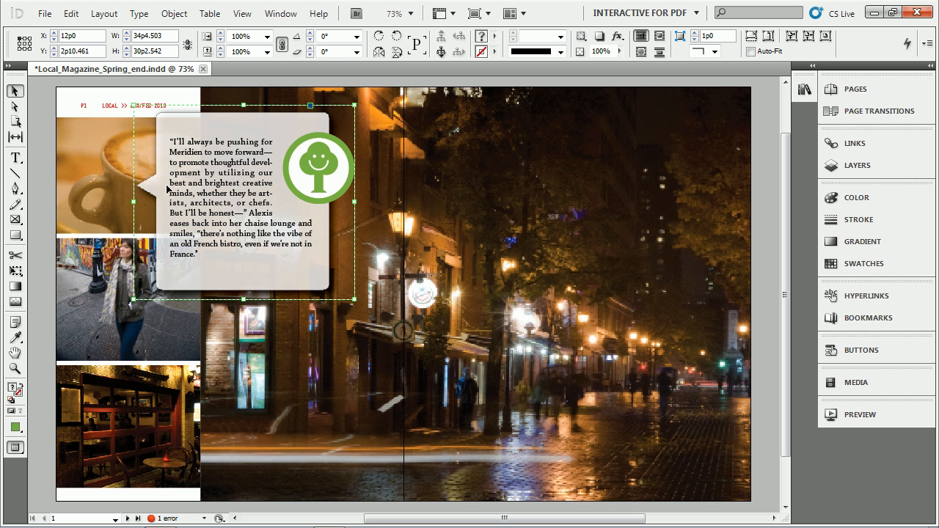
drag(242, 189, 308, 190)
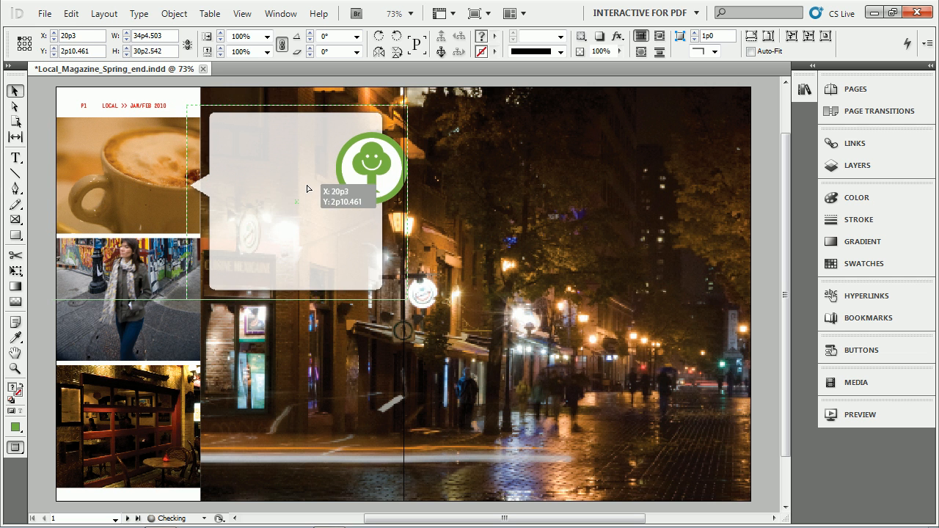
drag(300, 191, 316, 184)
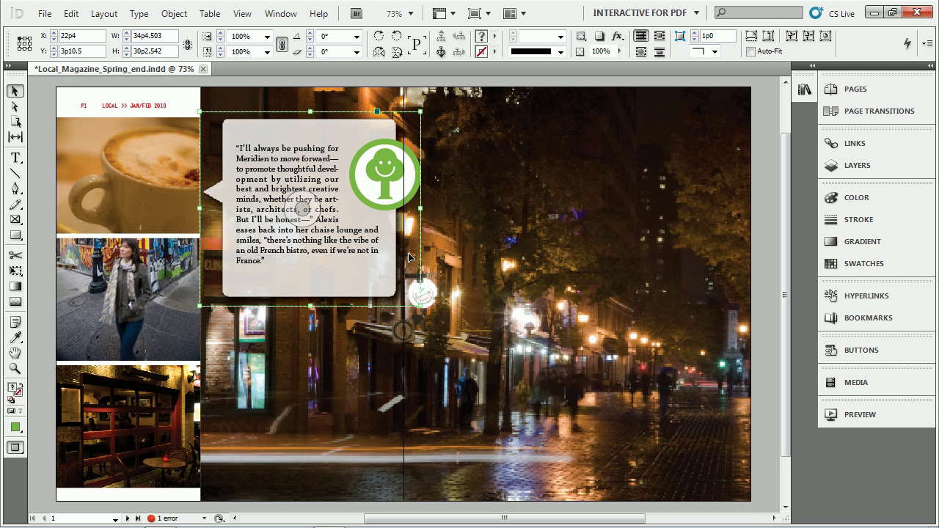
- In the Interactive for PDF workspace, convert the speech bubble to Button 21, hidden until triggered
click(862, 350)
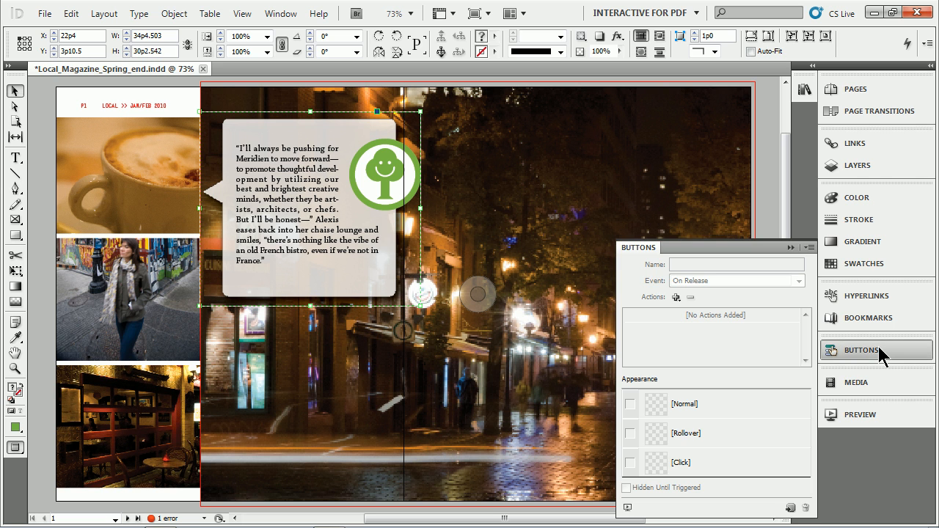
click(645, 13)
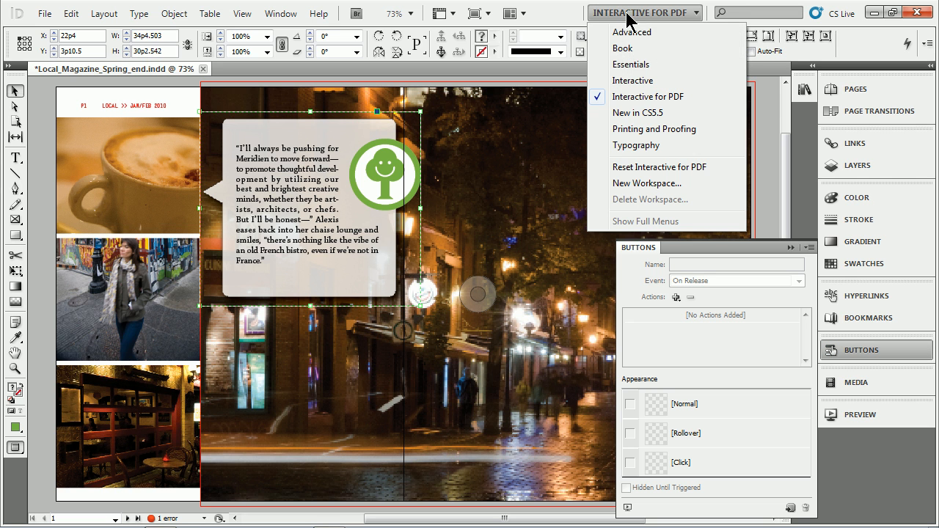
mouse_move(653, 99)
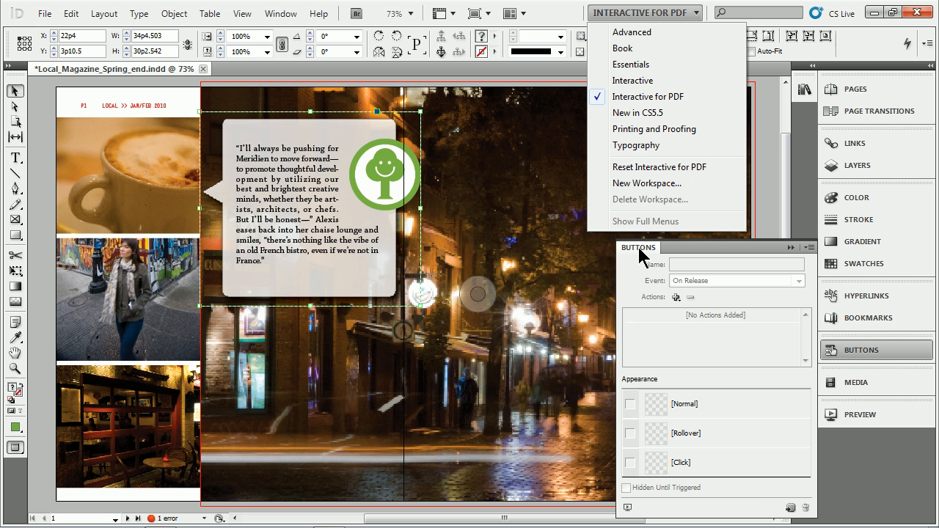
mouse_move(792, 510)
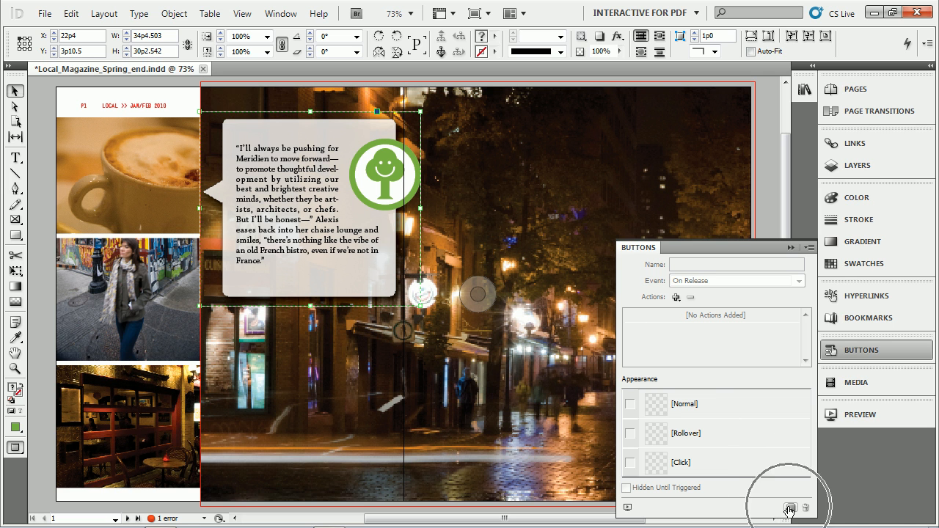
mouse_move(789, 508)
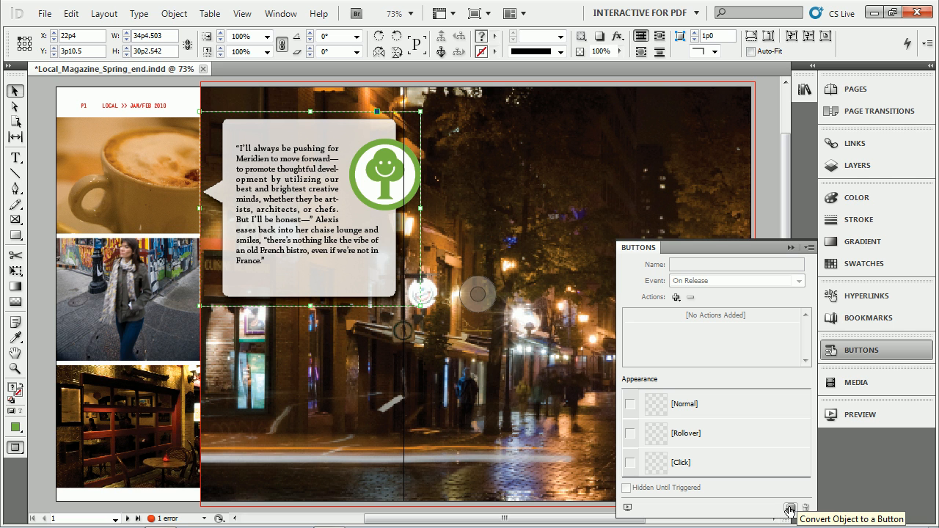
click(789, 507)
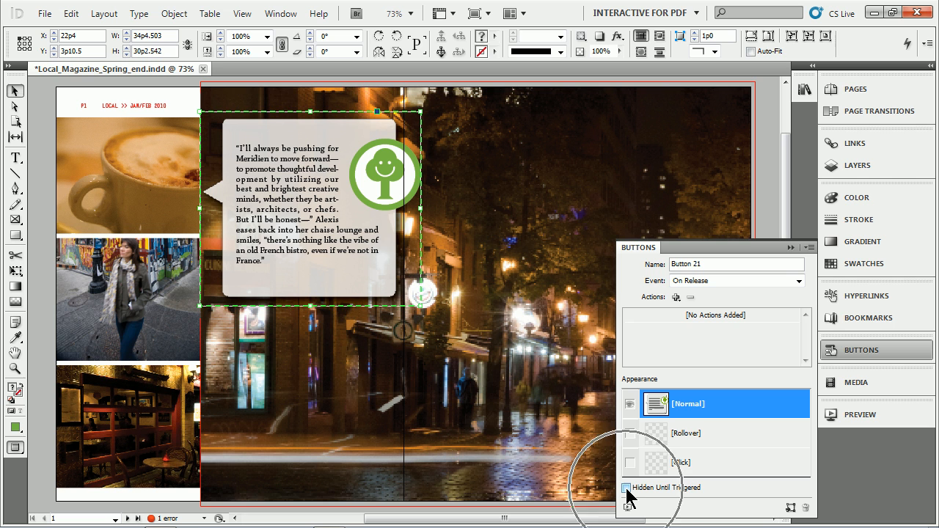
click(628, 488)
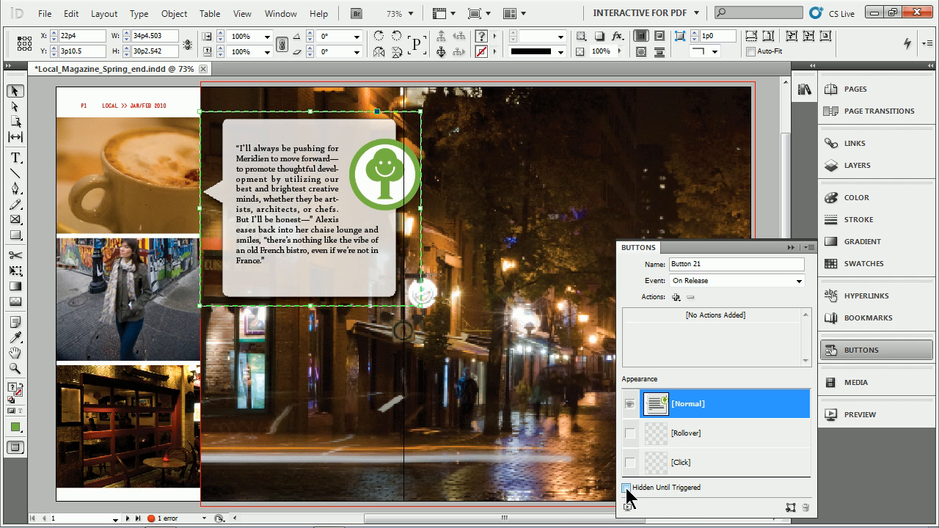
click(628, 487)
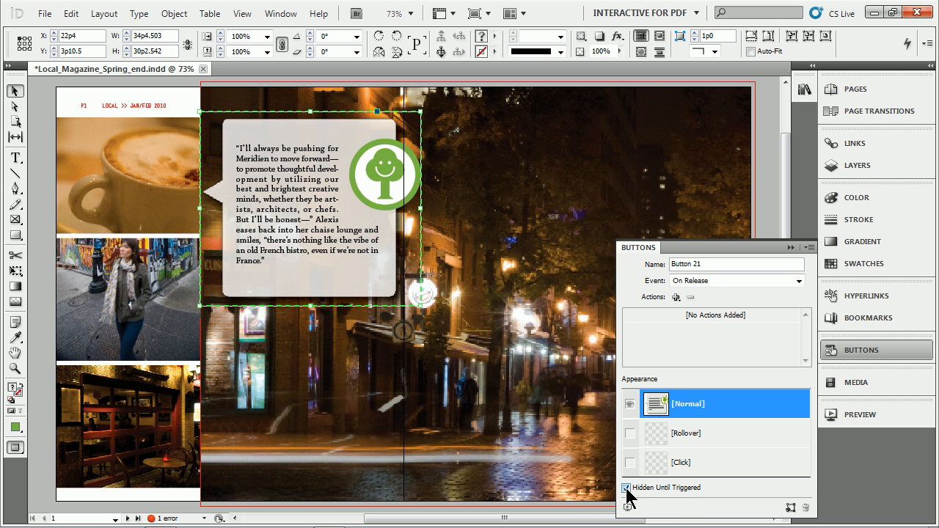
click(627, 487)
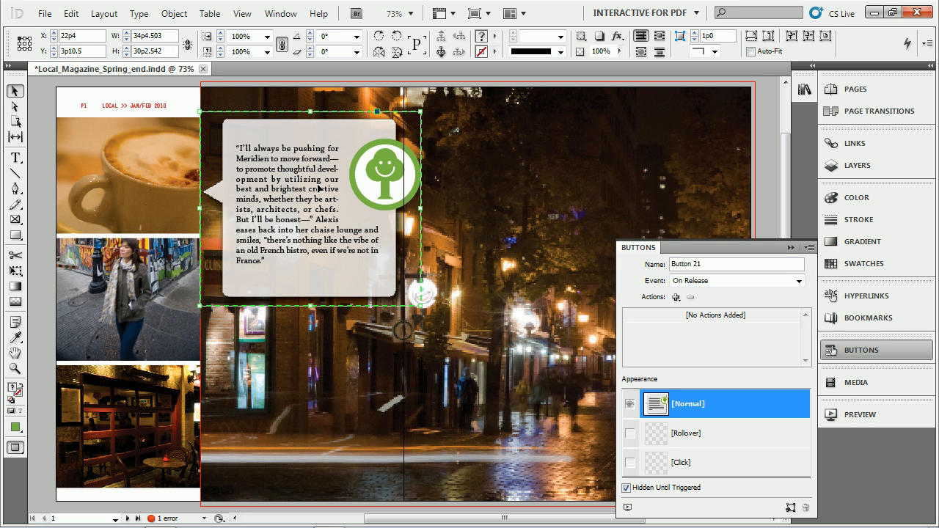
mouse_move(135, 169)
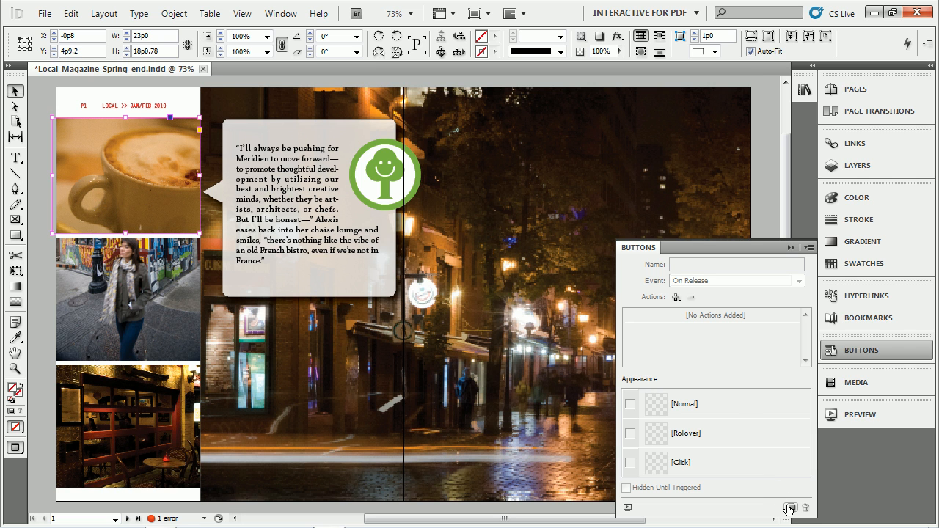
mouse_move(787, 507)
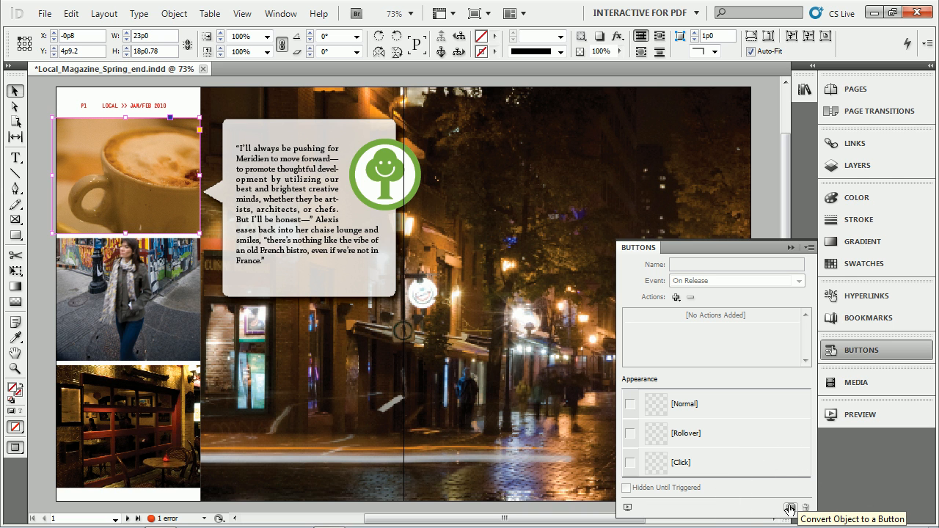
- Convert the coffee-cup photo into a second button, Button 22
click(790, 507)
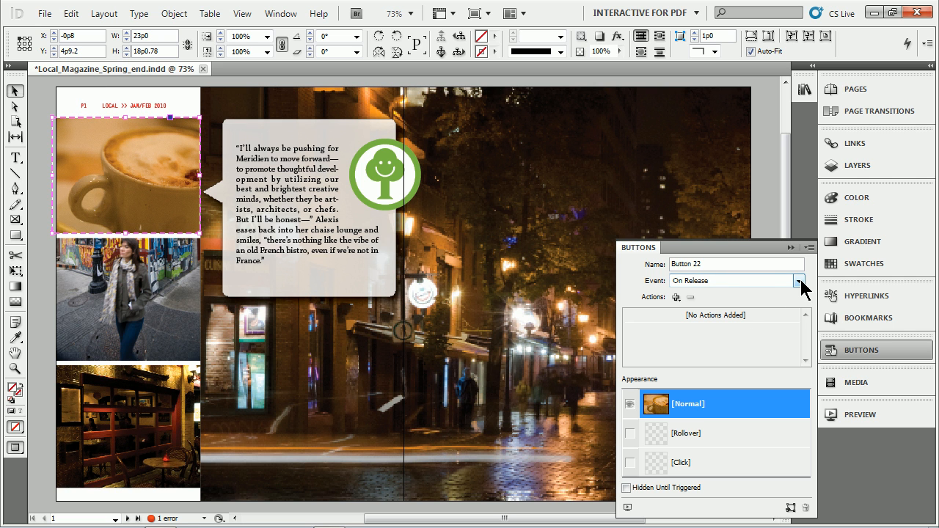
mouse_move(706, 292)
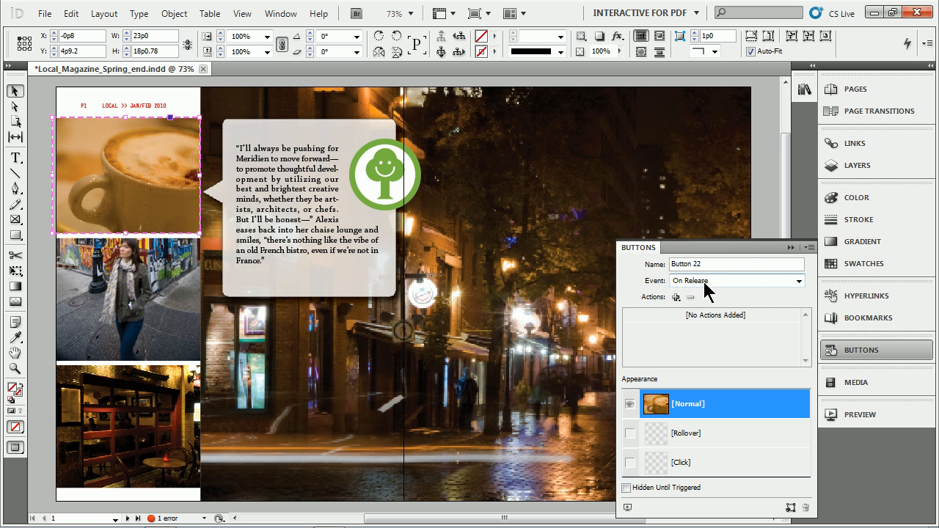
- Set Button 22's event to On Roll Over and add a Show/Hide Buttons action
click(799, 280)
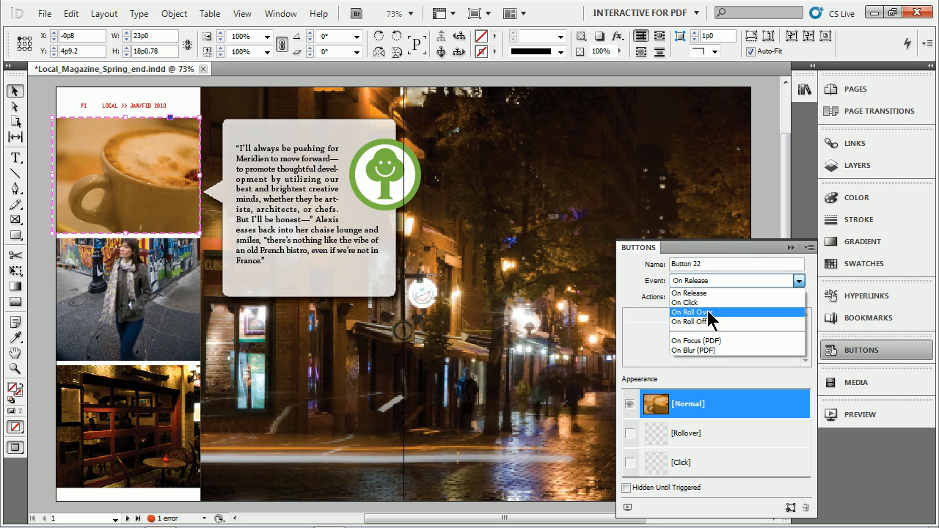
click(690, 312)
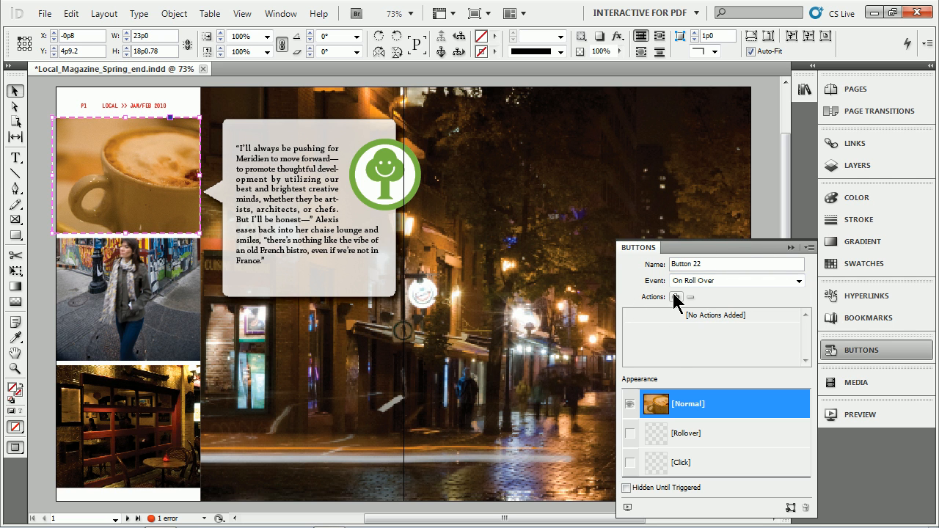
click(677, 297)
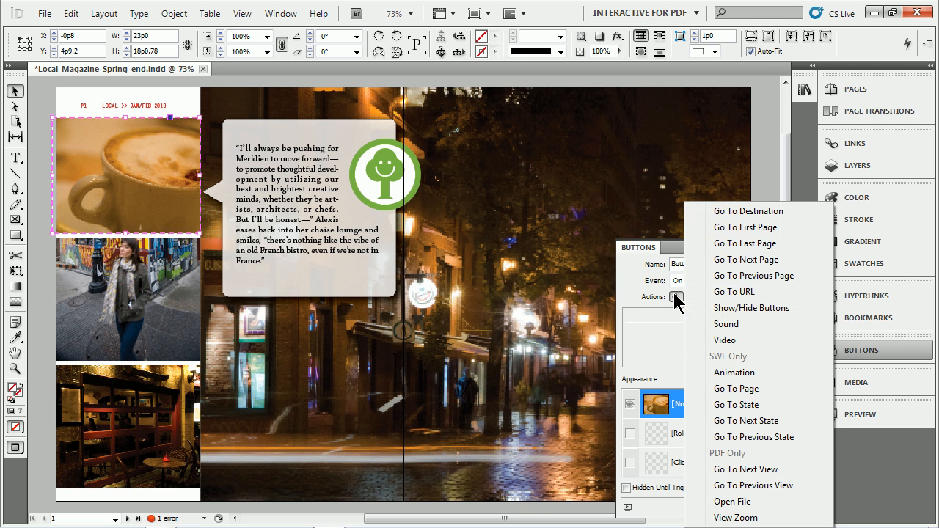
mouse_move(751, 307)
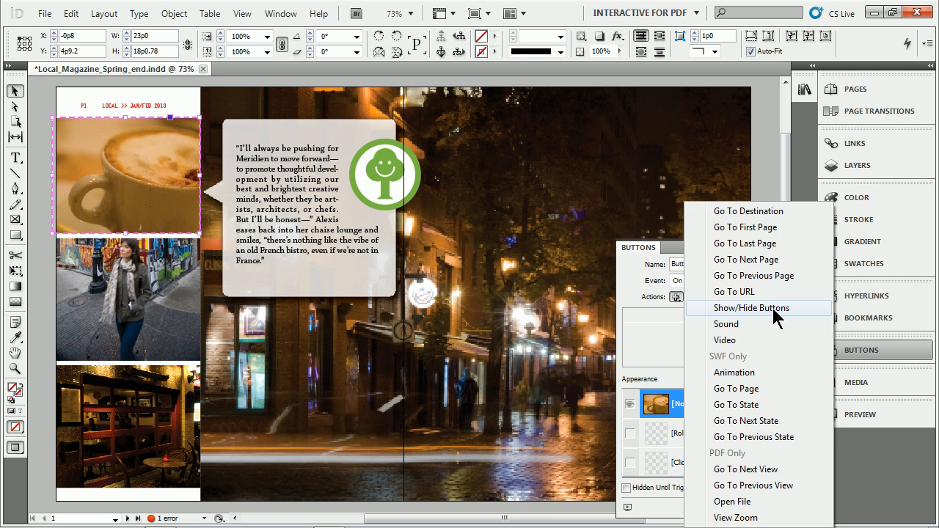
click(750, 307)
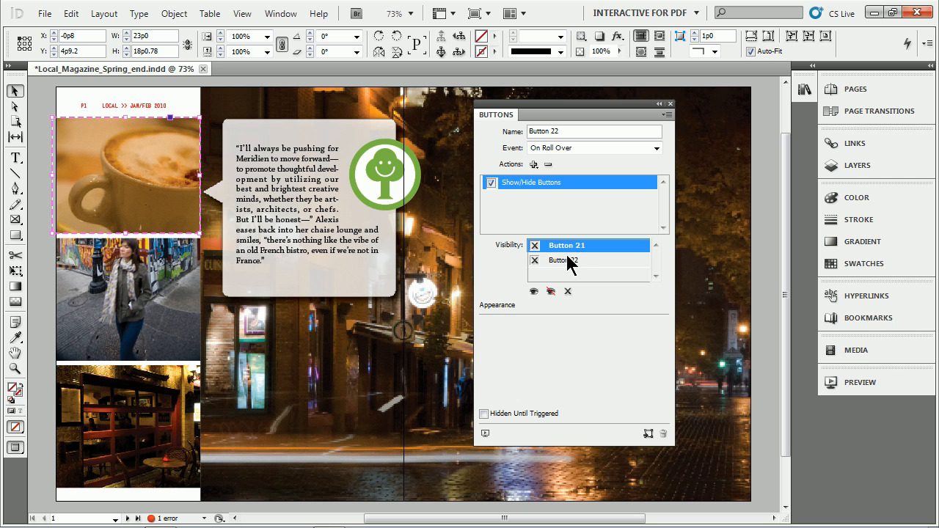
- Rename the coffee button 'trigger', ignore its own visibility, and set Button 21 to Show
triple_click(594, 130)
text(tr)
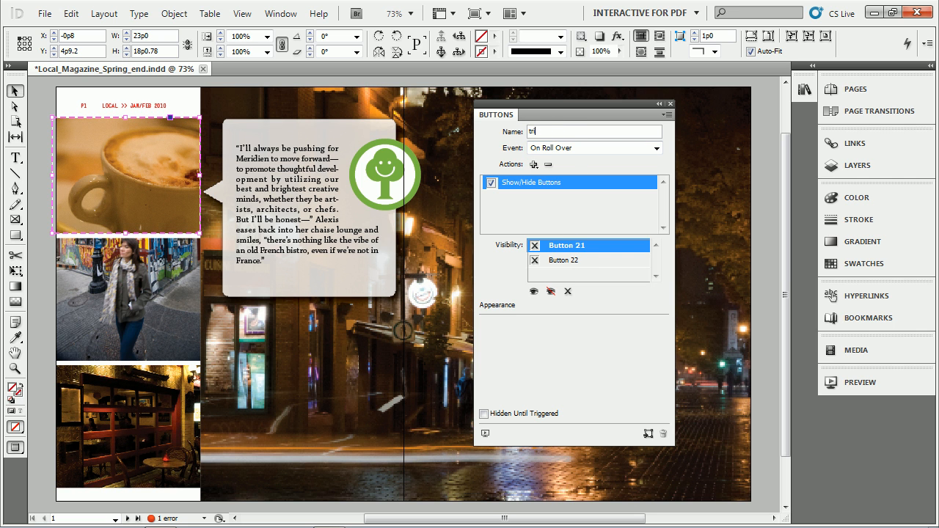
text(igger)
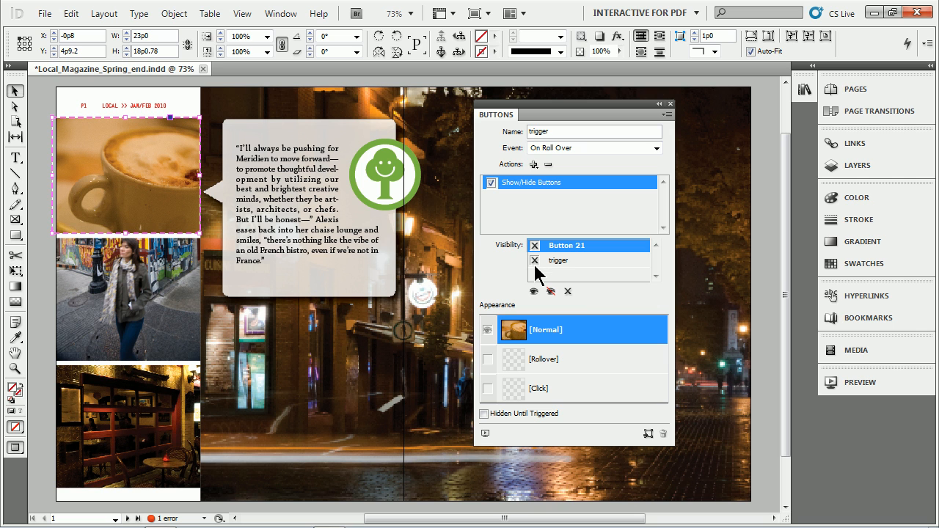
mouse_move(569, 293)
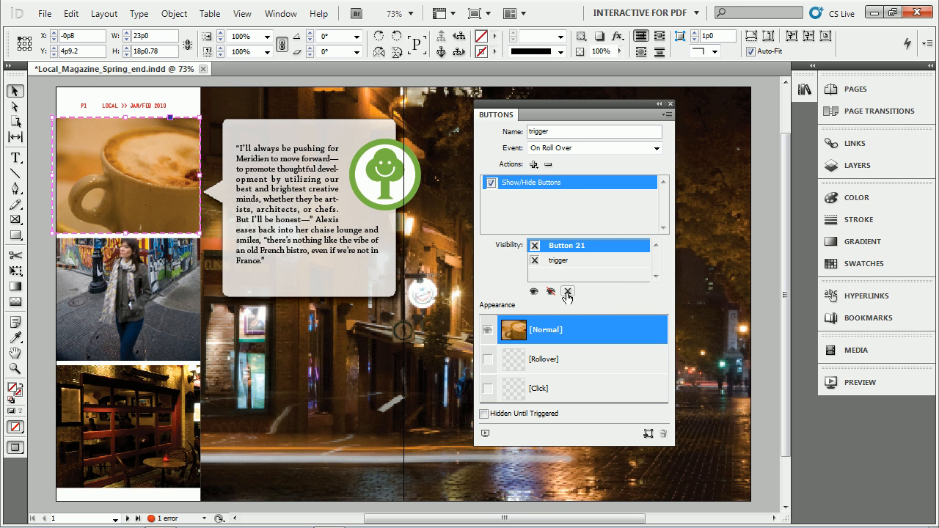
click(568, 292)
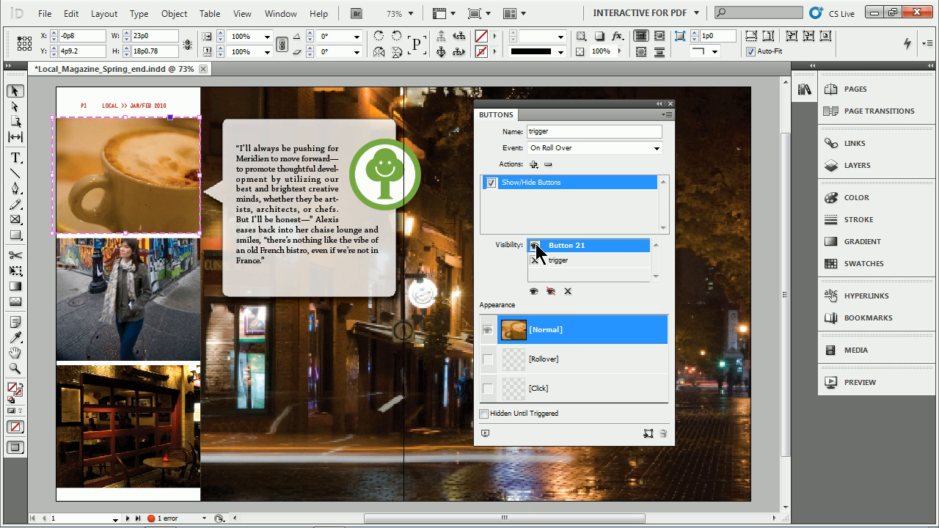
click(521, 246)
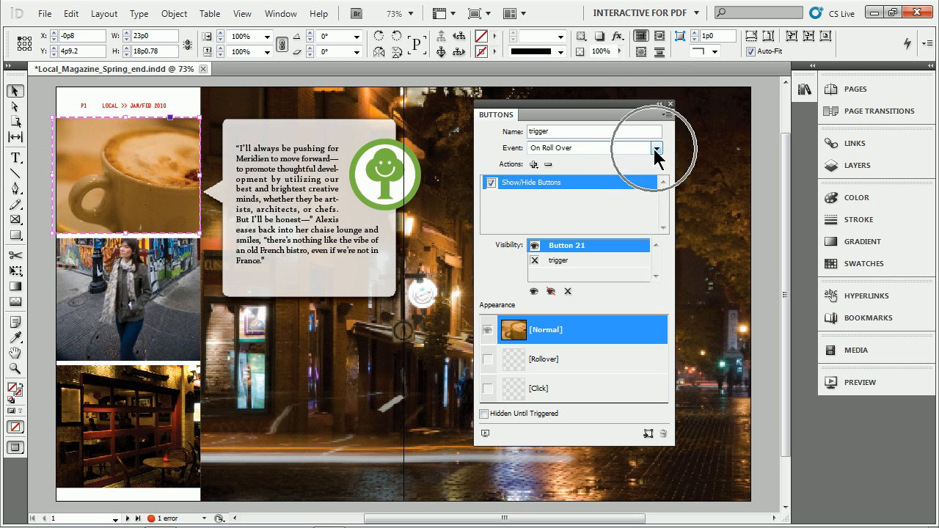
- Give the trigger button an On Roll Off event with a Show/Hide Buttons action
click(655, 148)
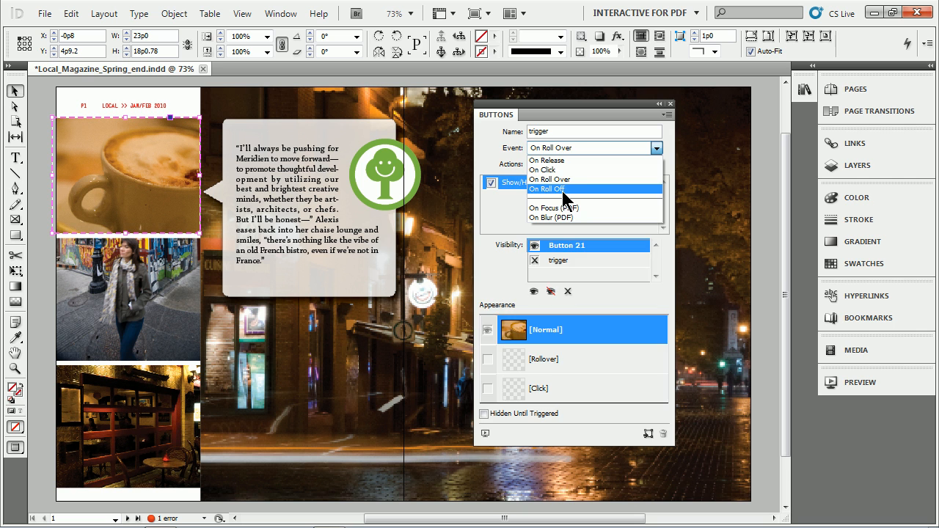
click(546, 189)
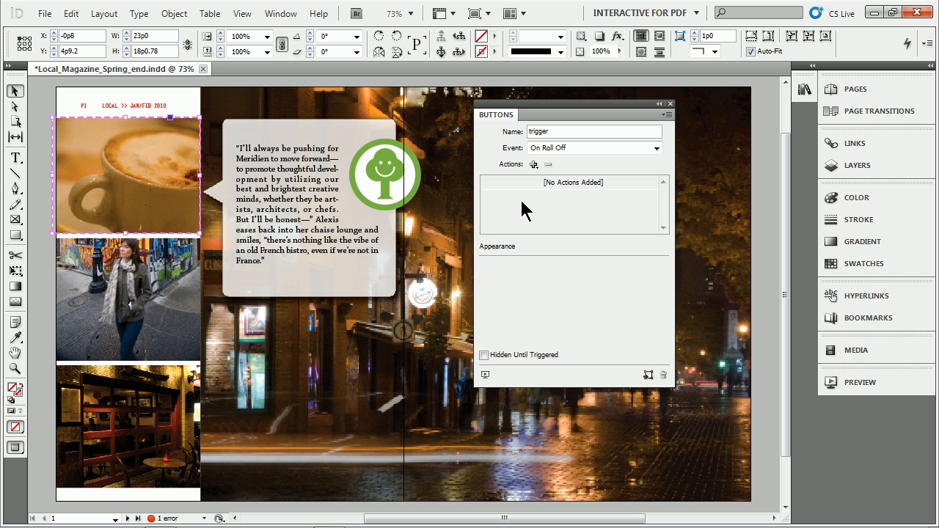
click(534, 165)
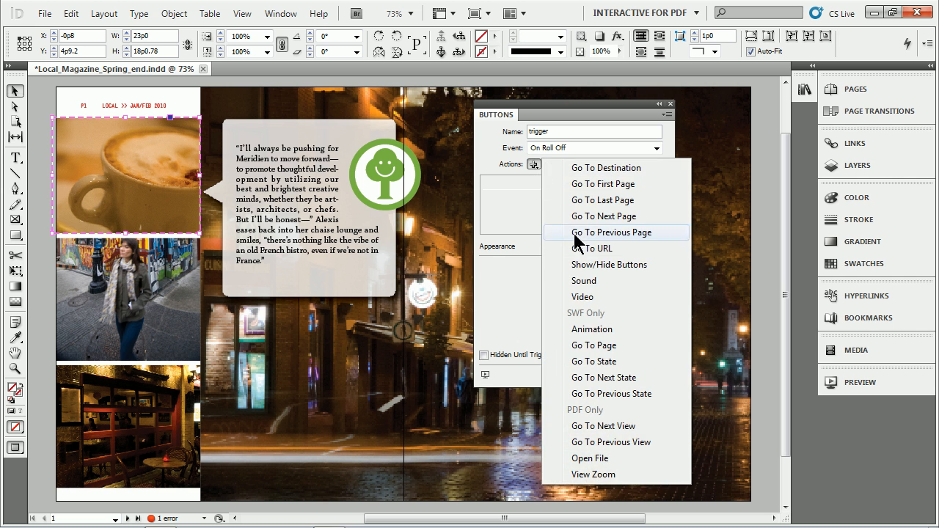
click(610, 264)
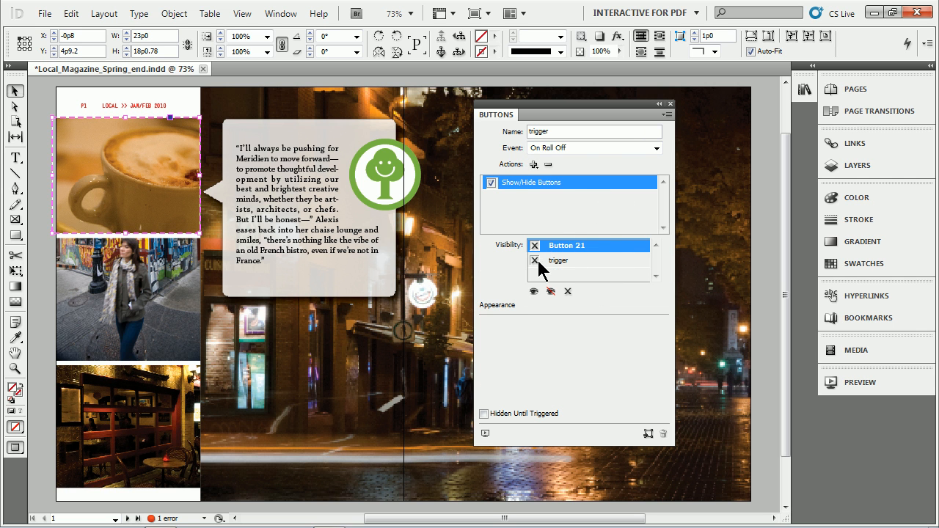
mouse_move(552, 284)
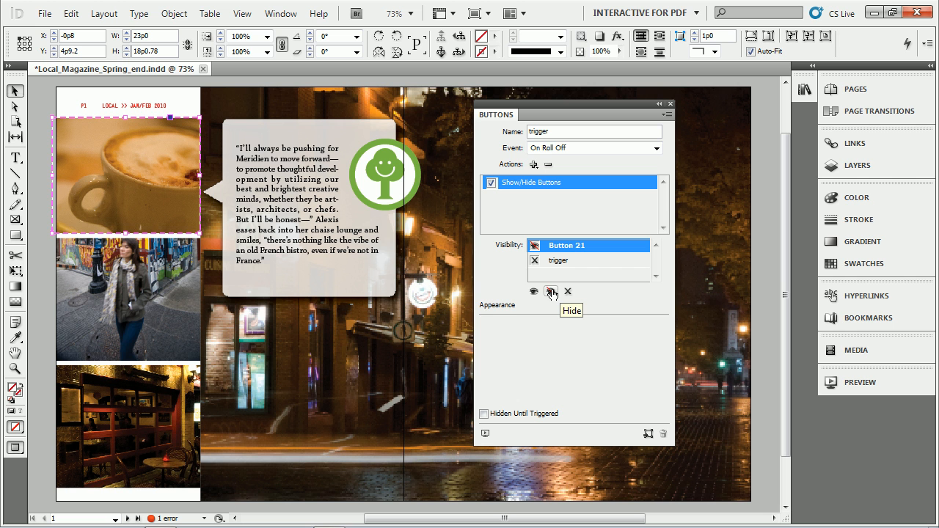
mouse_move(188, 90)
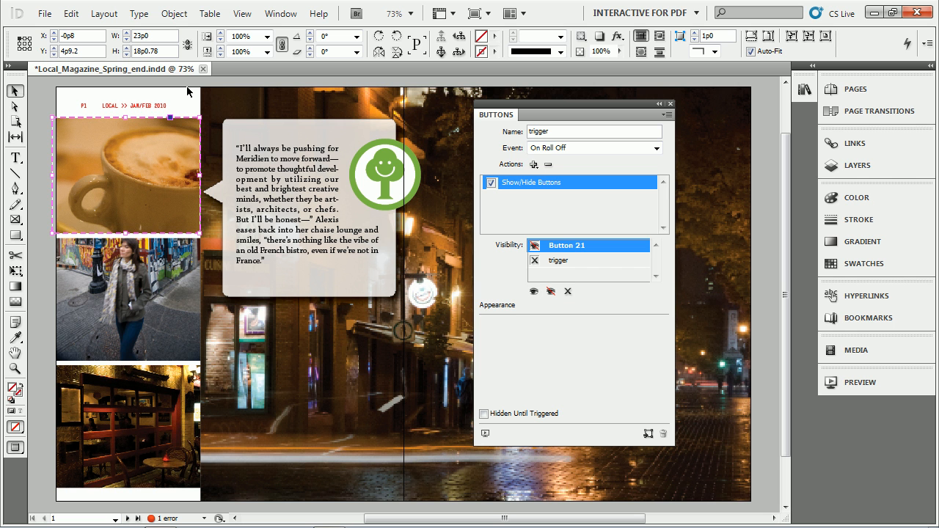
- Export the spread as Adobe PDF (Interactive) named Local_Magazine_Springb
click(45, 13)
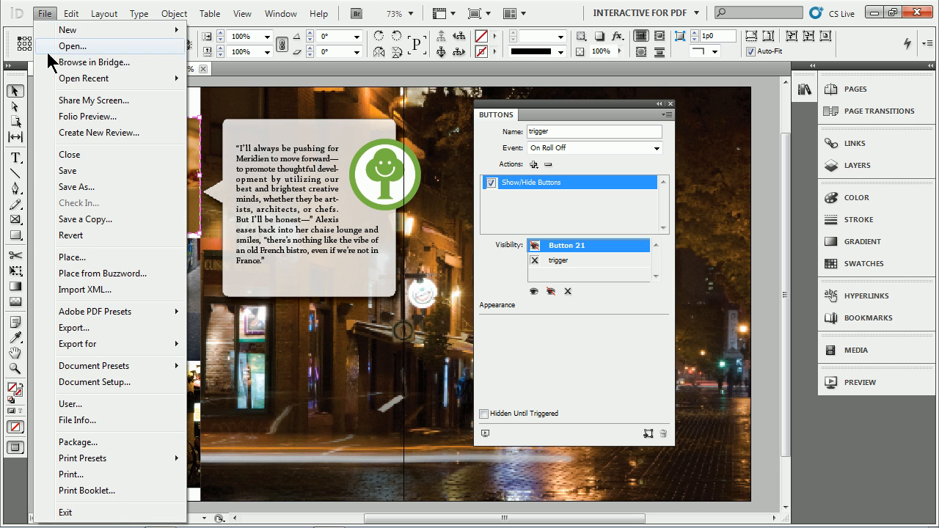
mouse_move(73, 328)
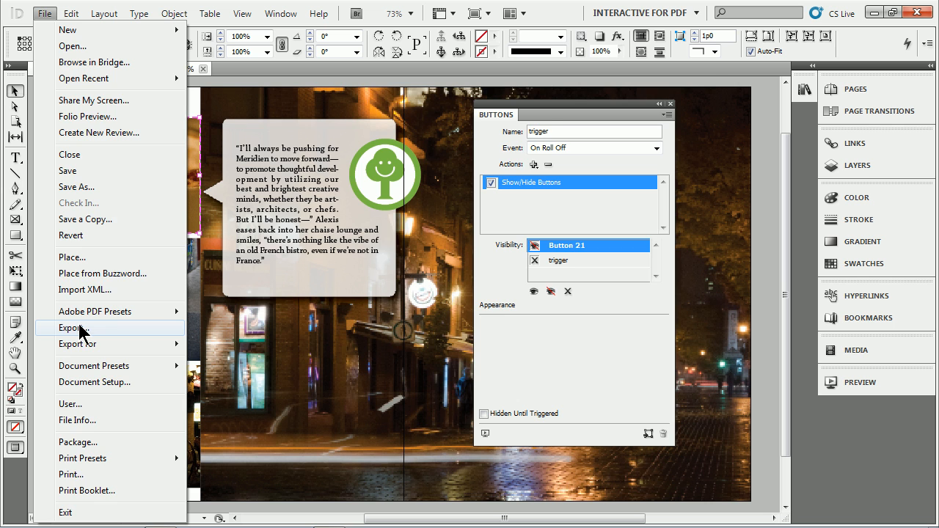
click(73, 328)
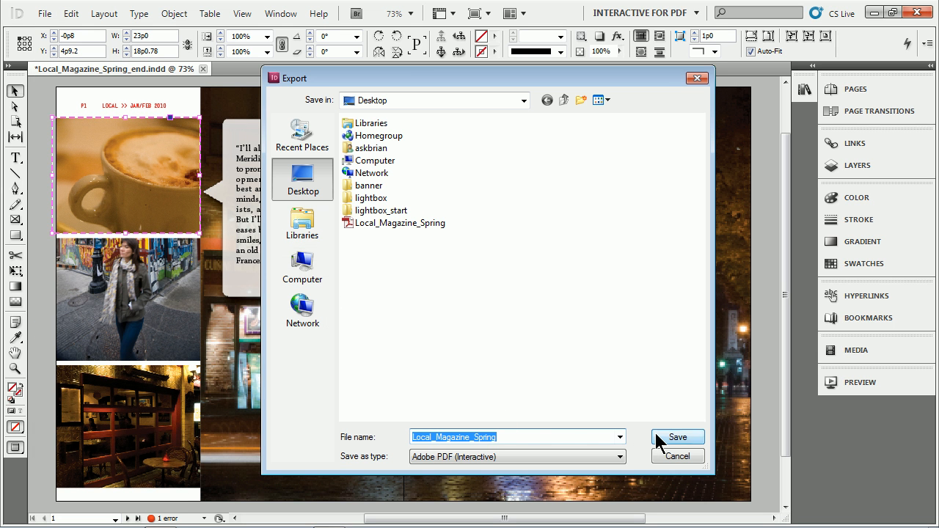
click(517, 437)
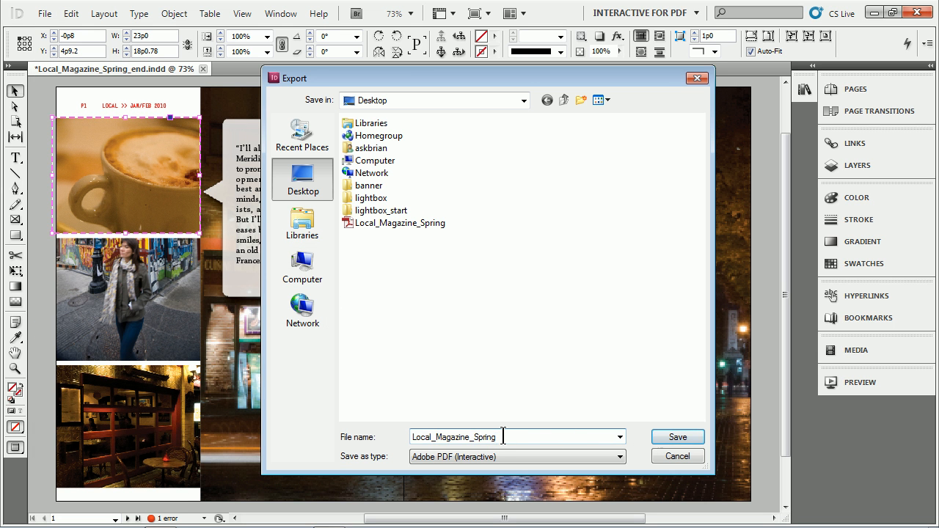
text(b)
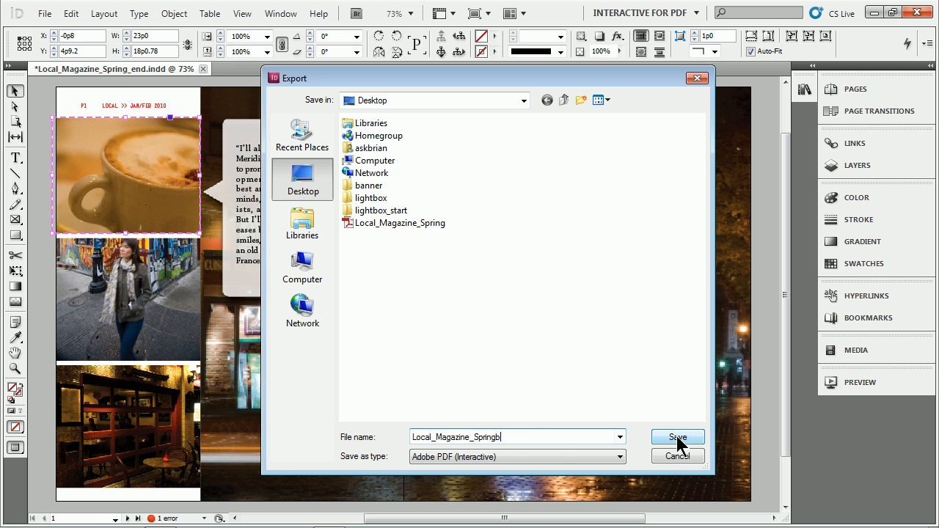
click(618, 456)
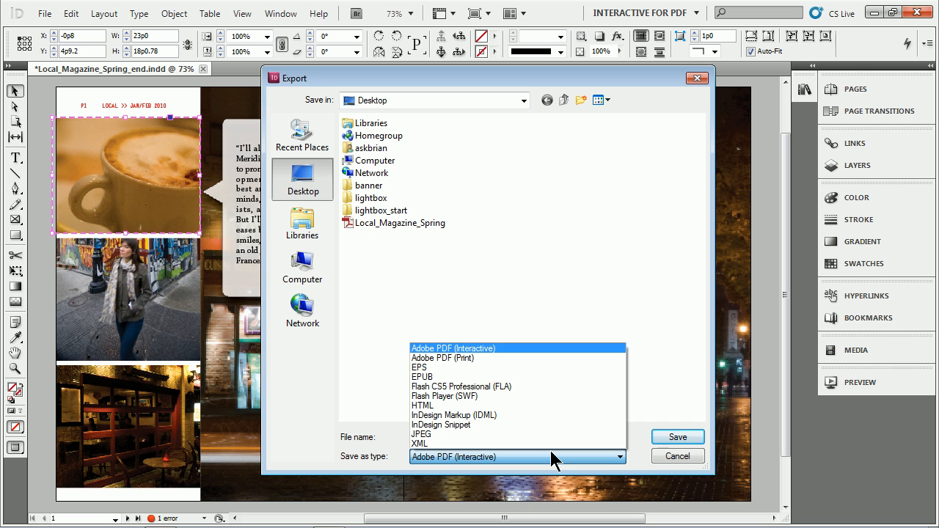
mouse_move(480, 356)
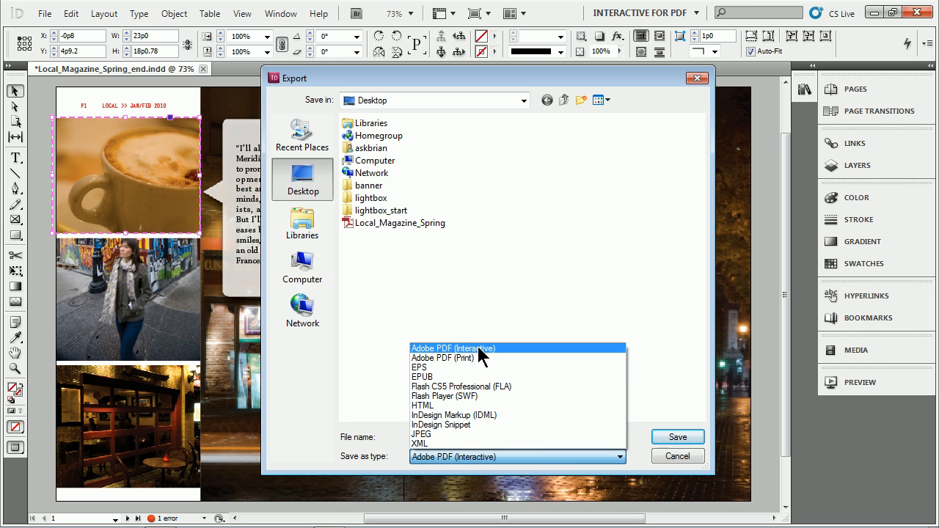
click(453, 348)
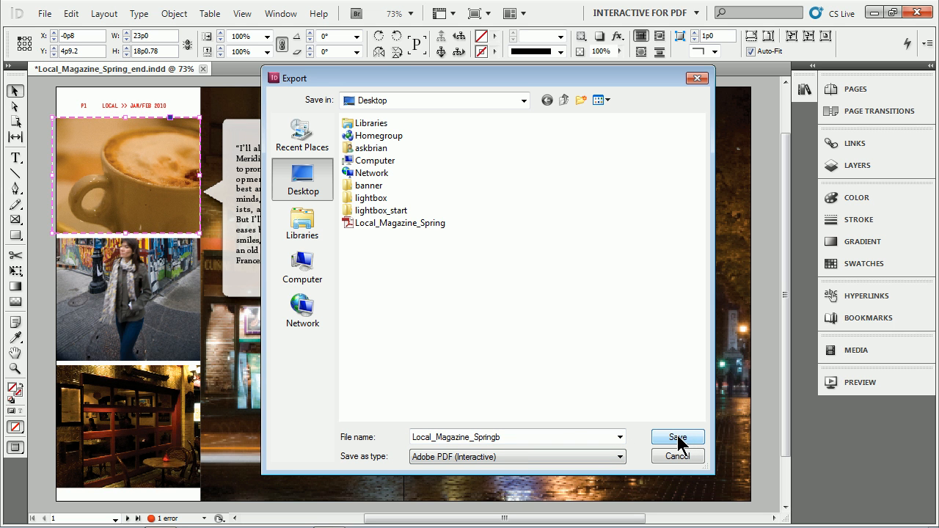
click(678, 437)
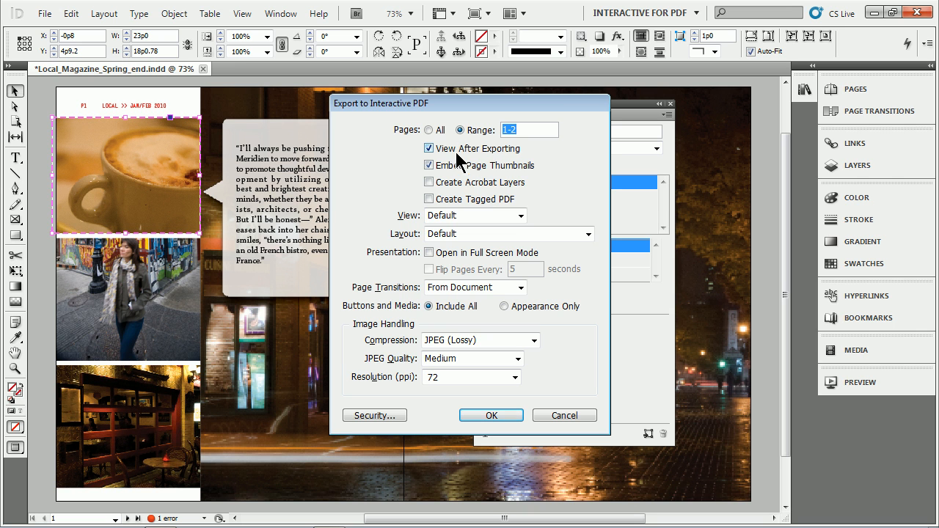
mouse_move(395, 312)
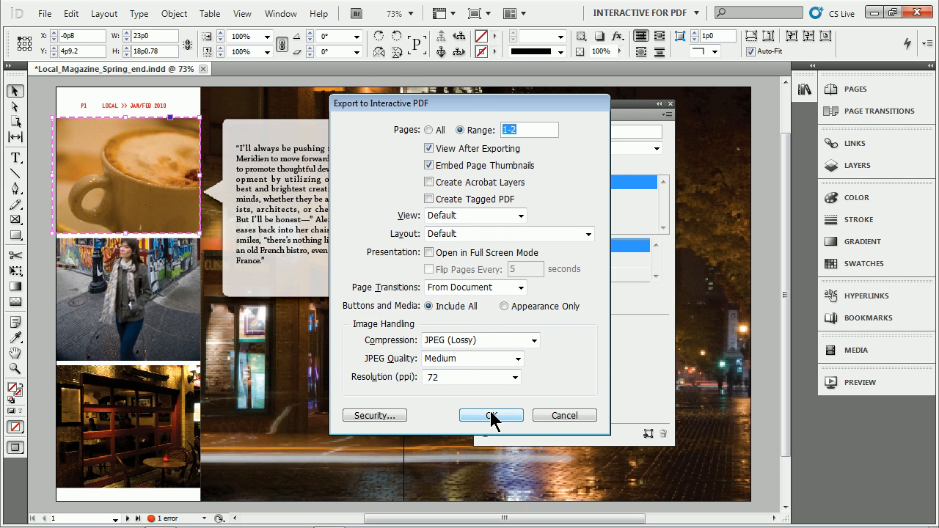
- Accept the interactive PDF settings for pages 1-2 and dismiss the overset text warning
click(490, 416)
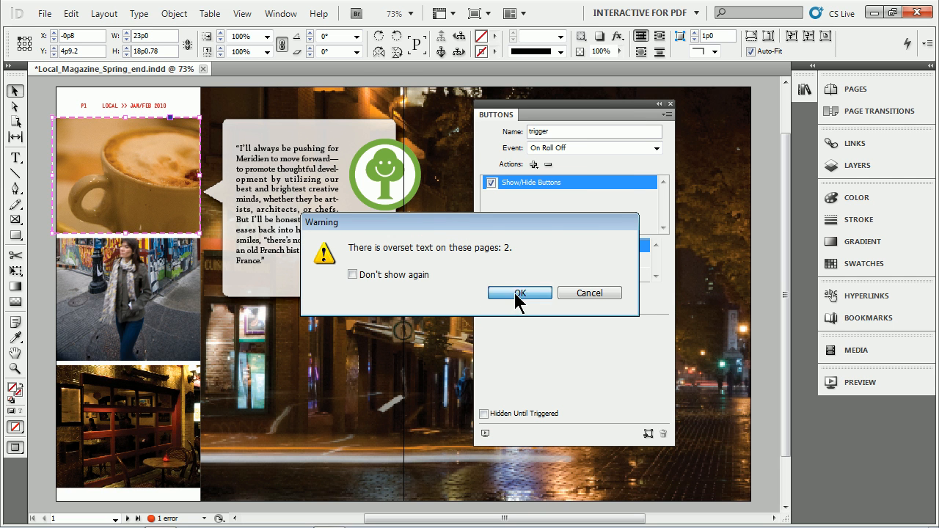
click(519, 293)
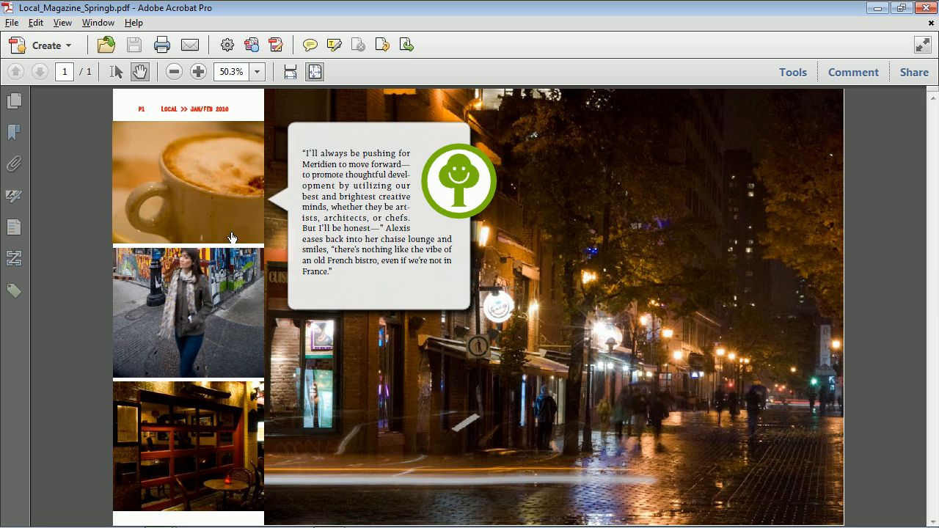
mouse_move(193, 198)
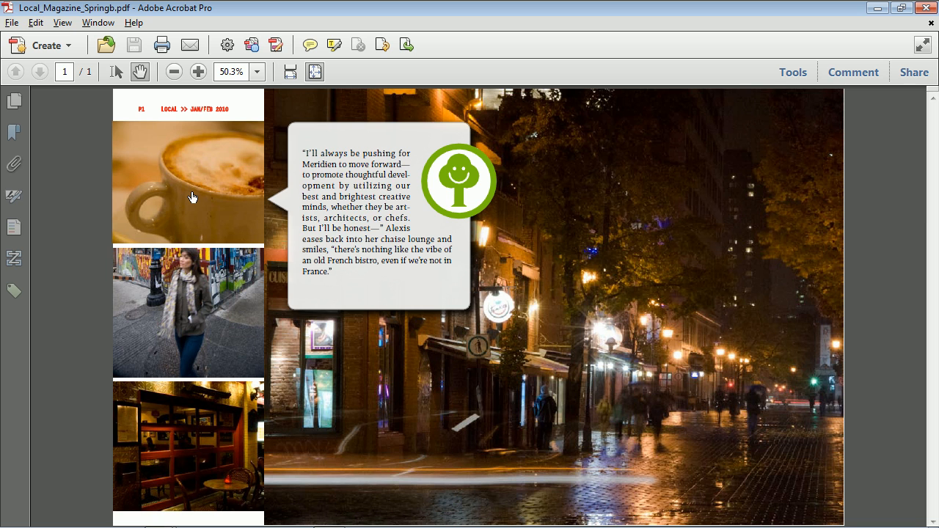
mouse_move(221, 236)
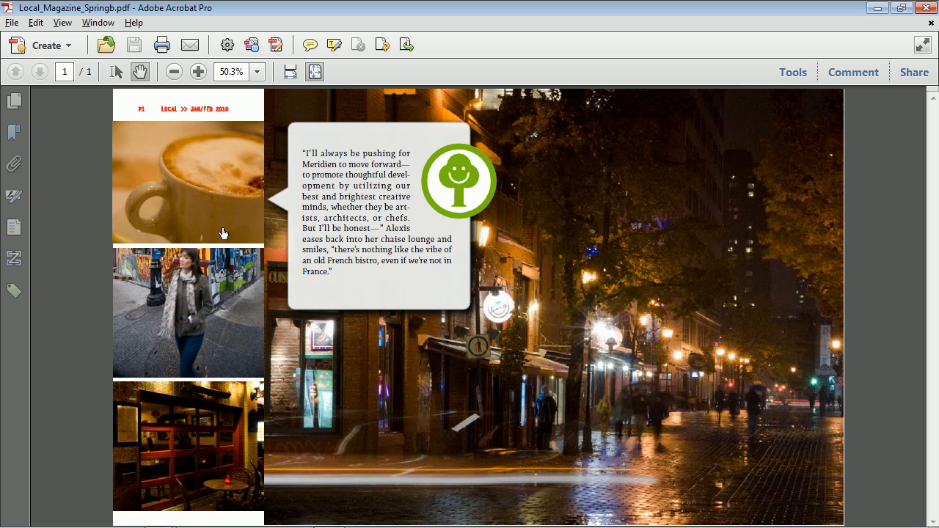
mouse_move(231, 245)
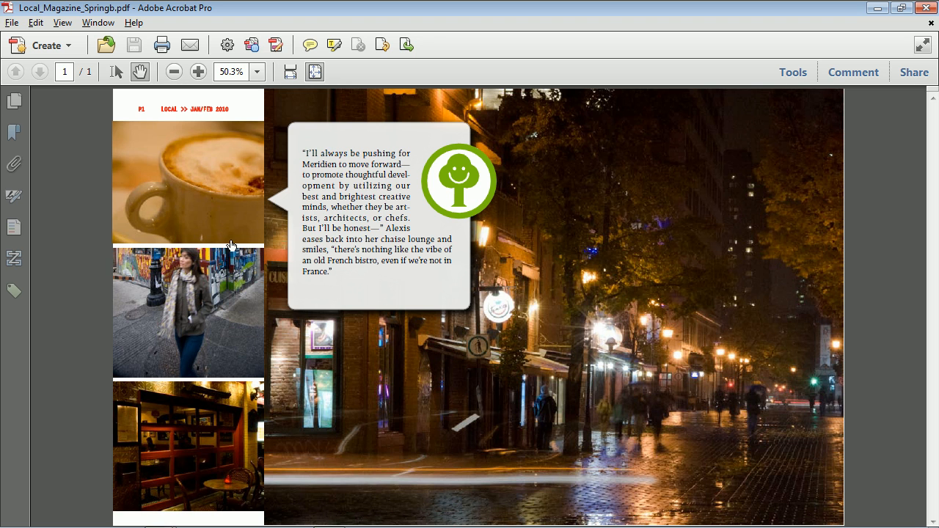
mouse_move(242, 231)
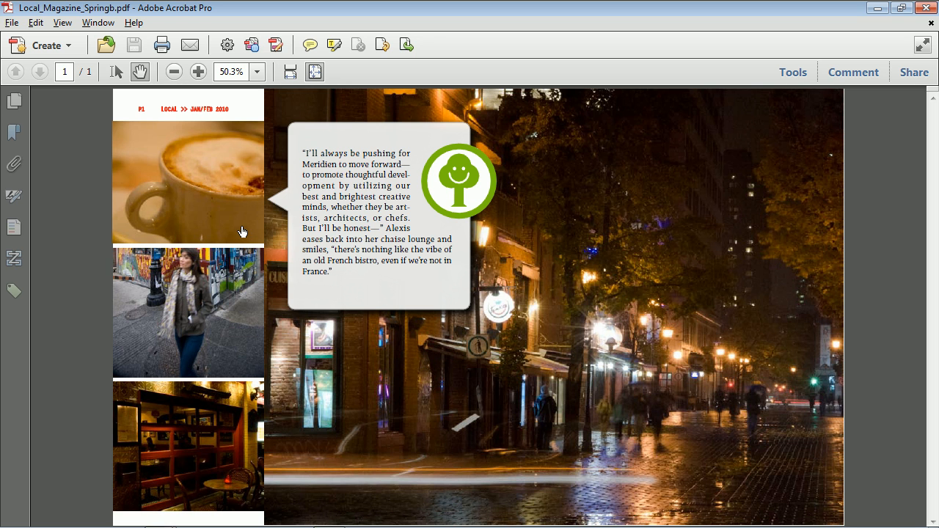